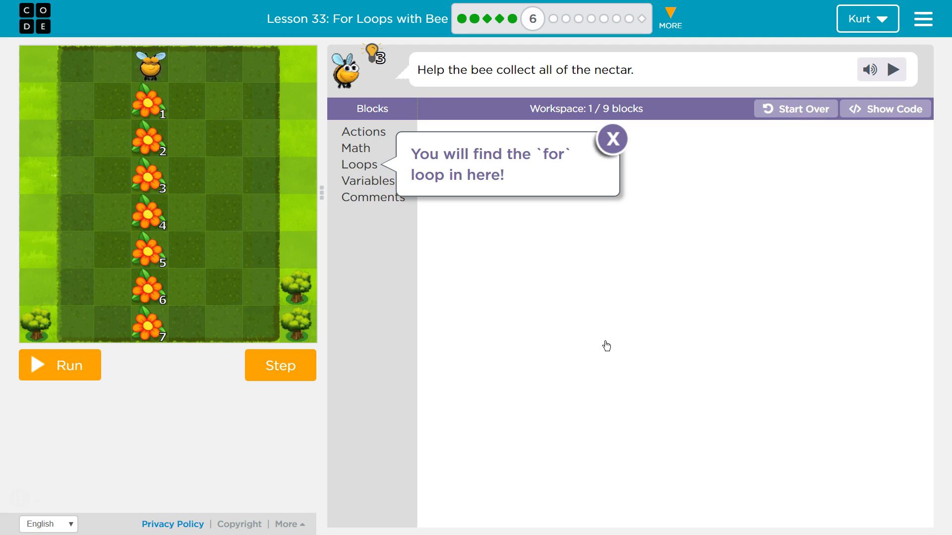
mouse_move(613, 266)
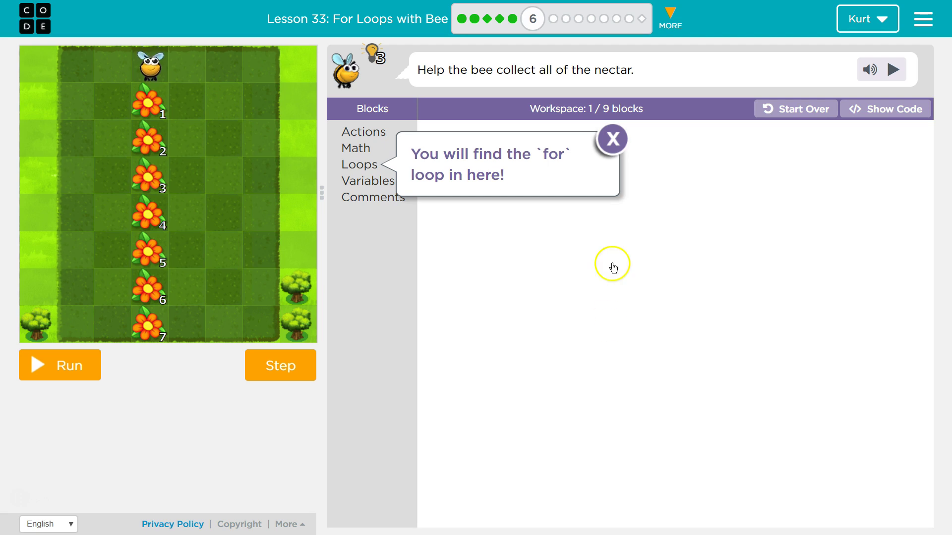
Step: Reveal the Loops flyout with the for loop block in the toolbox
left_click(358, 164)
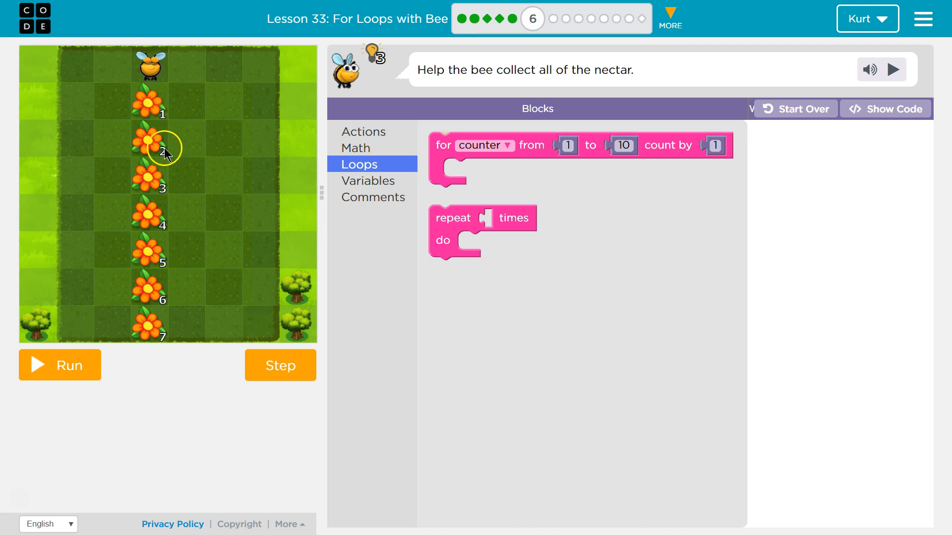
Step: Attach a for loop under when run counting from 1 to 7 by 1
left_click(530, 148)
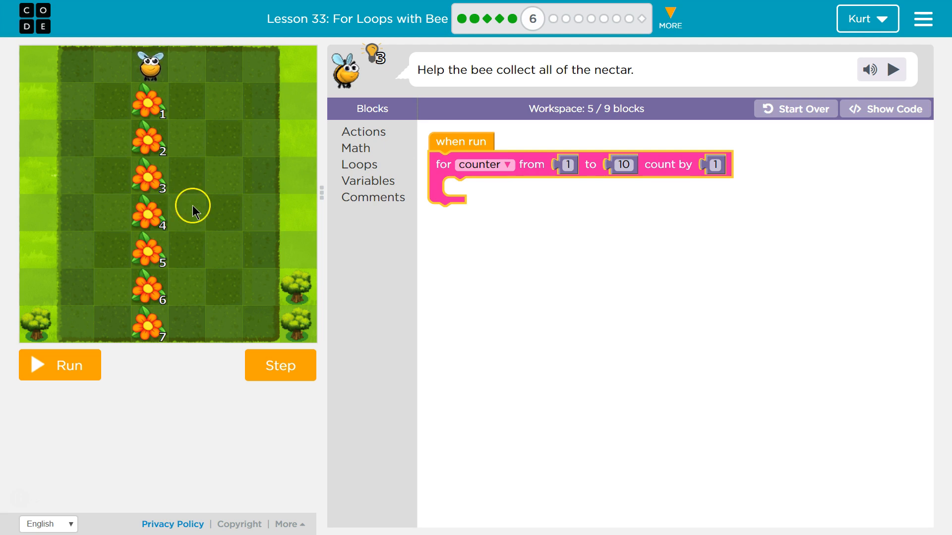
mouse_move(551, 195)
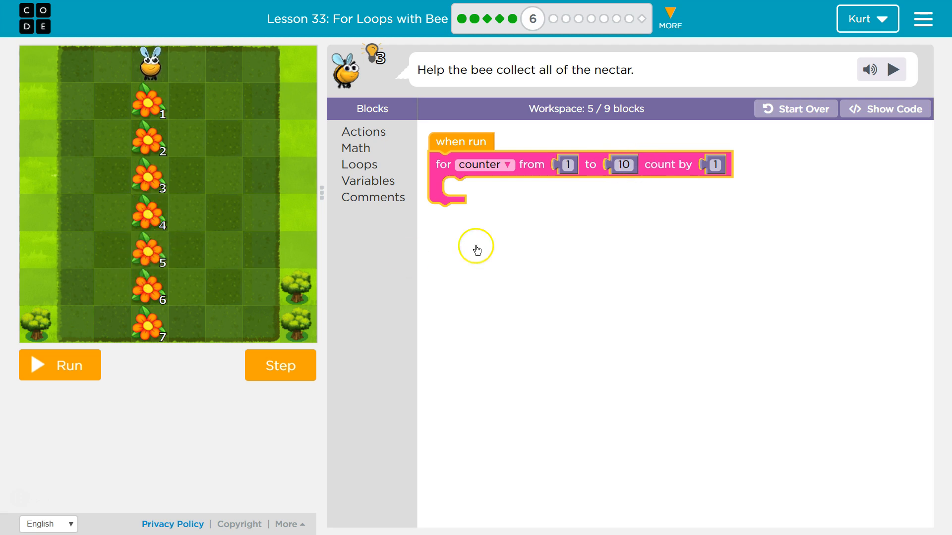
left_click(624, 165)
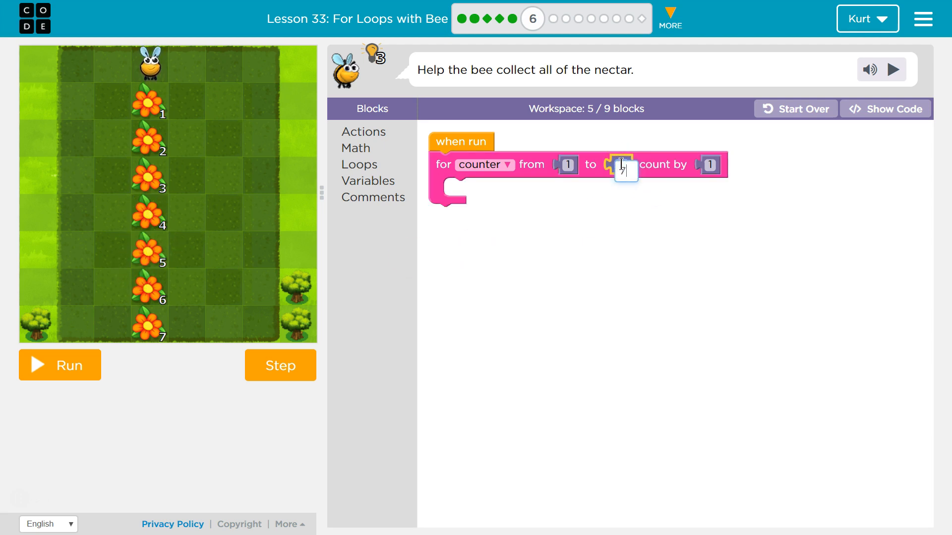
type("7")
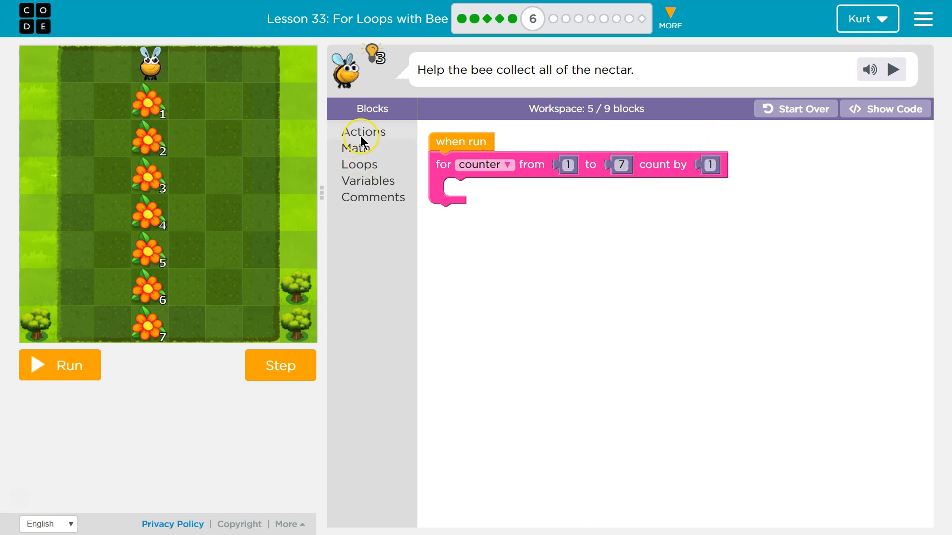
Step: Place a move forward block inside the for loop body (6 of 9 blocks)
left_click_drag(363, 132, 486, 188)
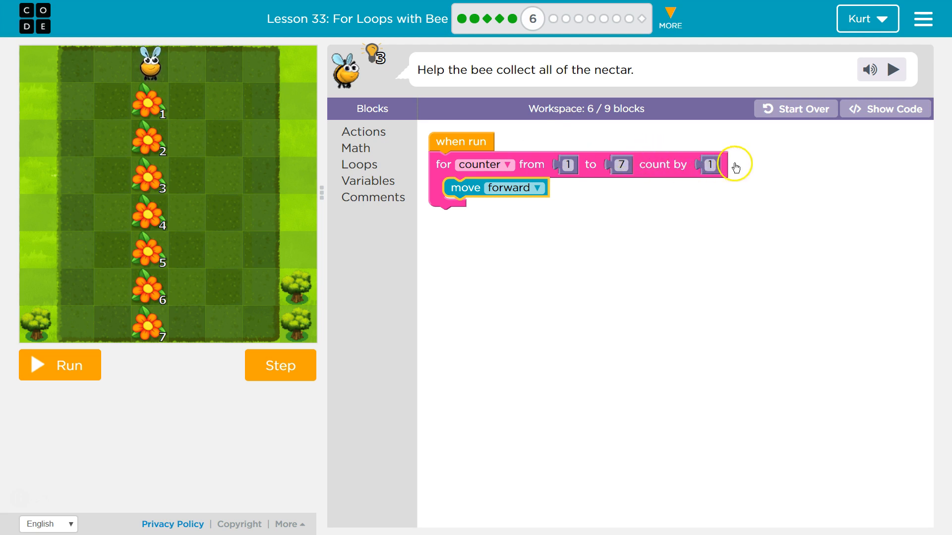
mouse_move(413, 158)
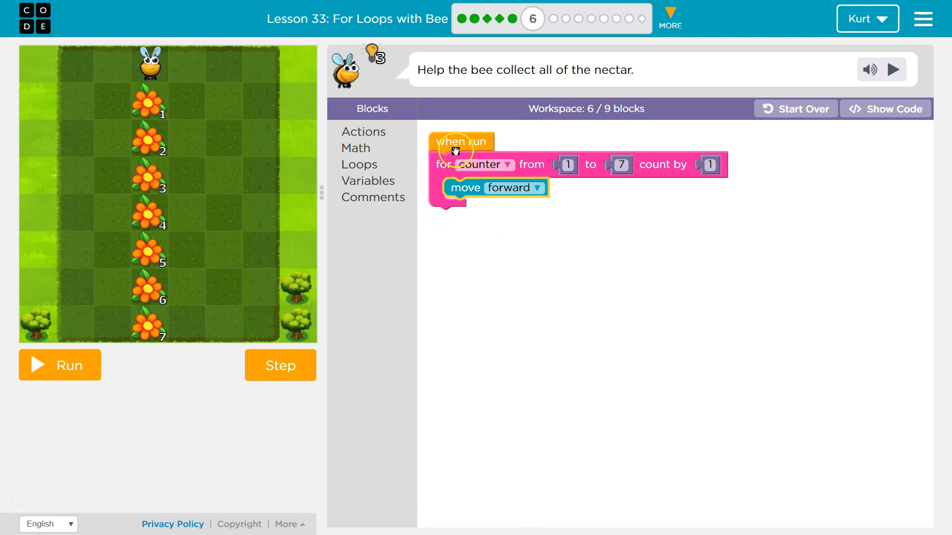
Step: Run the unfinished program so the bee reaches flower seven without nectar, then browse Variables and Actions
left_click(59, 365)
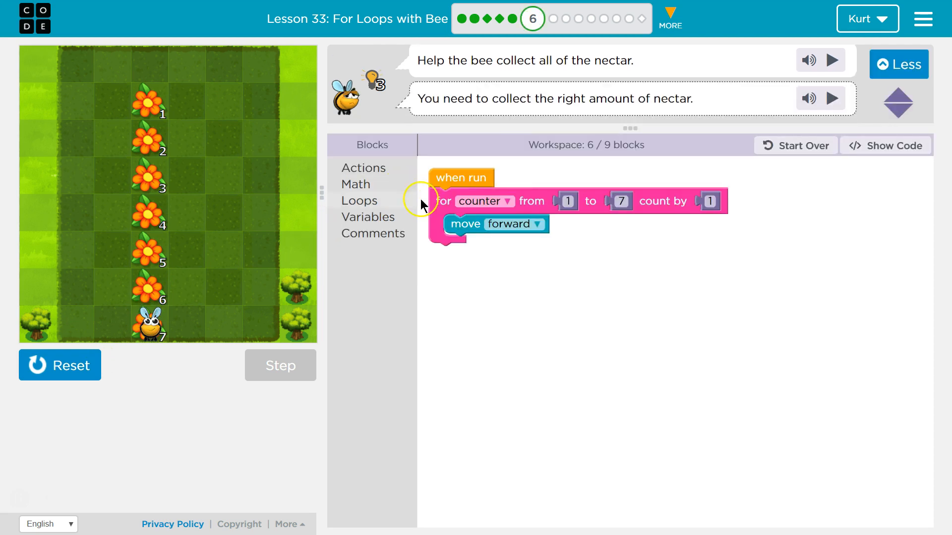
mouse_move(399, 200)
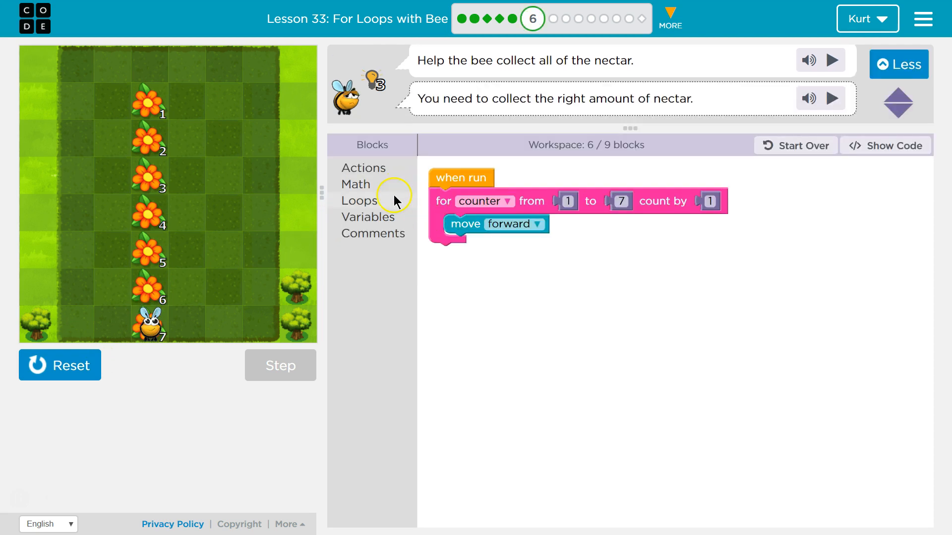
mouse_move(375, 168)
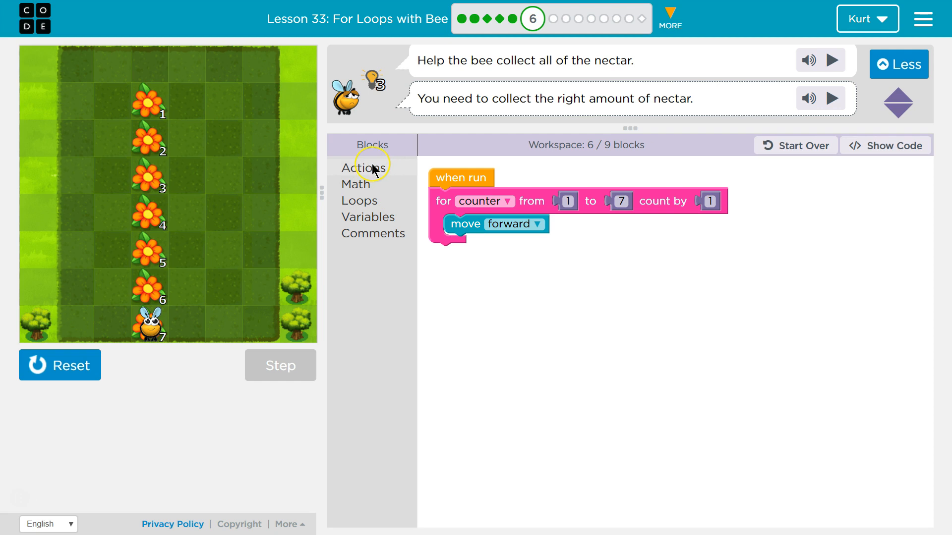
mouse_move(363, 197)
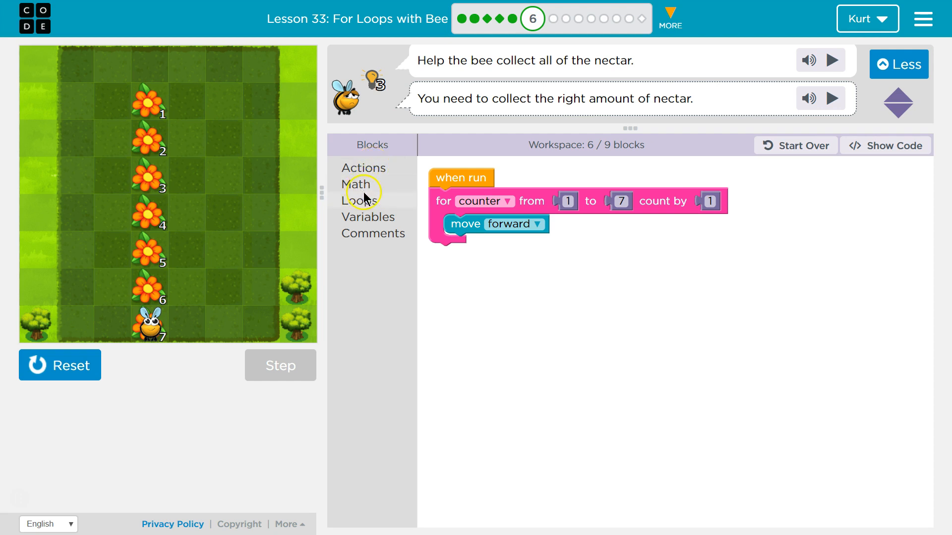
mouse_move(424, 130)
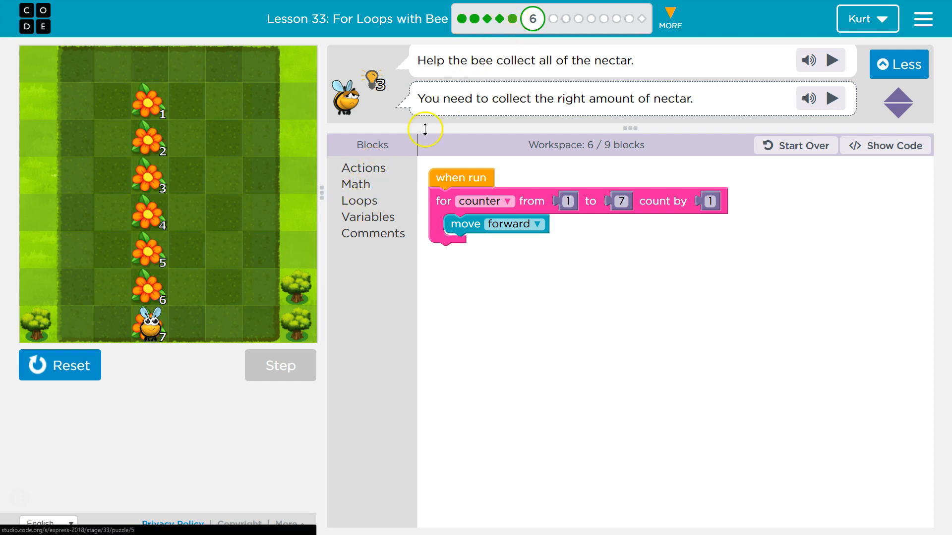
mouse_move(362, 239)
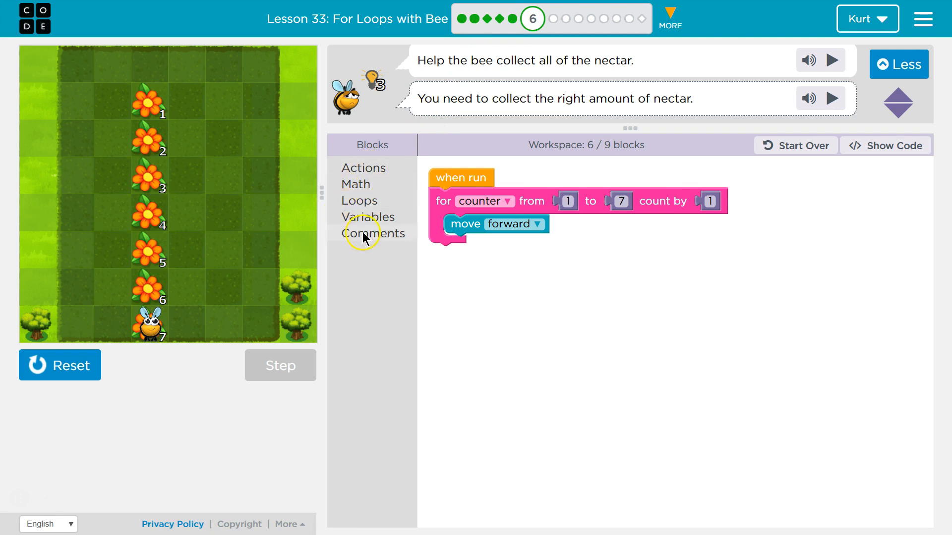
left_click(368, 216)
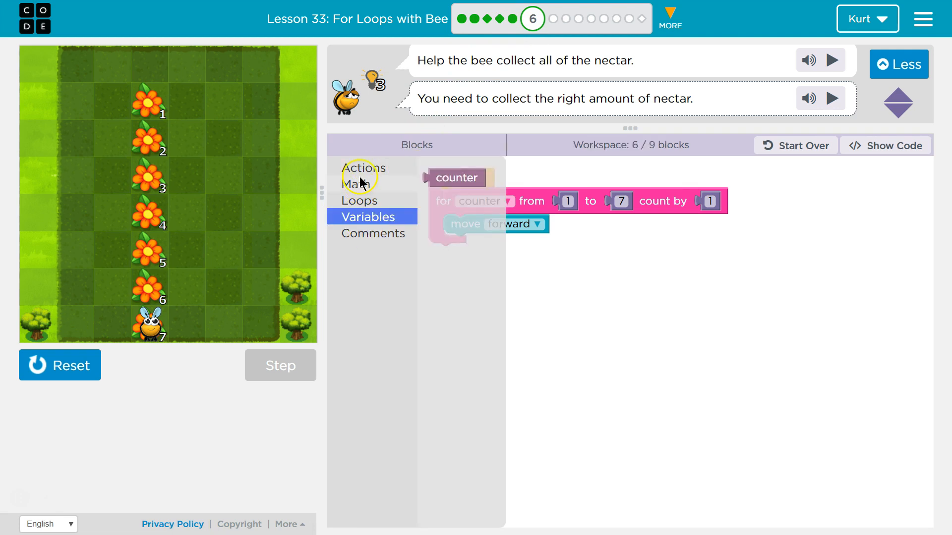
left_click(363, 168)
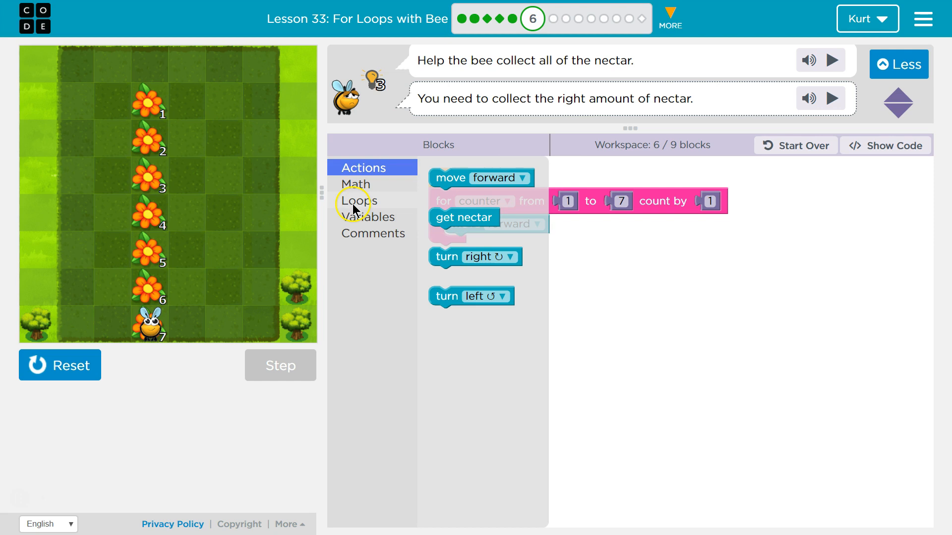
Step: Add a repeat counter times loop holding get nectar after move forward, then run the nine-block program
left_click(358, 200)
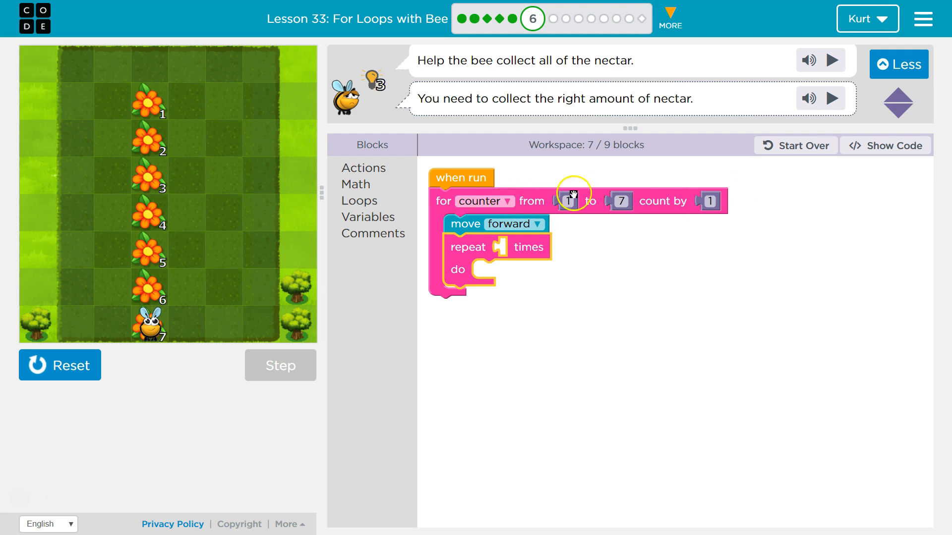
left_click(570, 201)
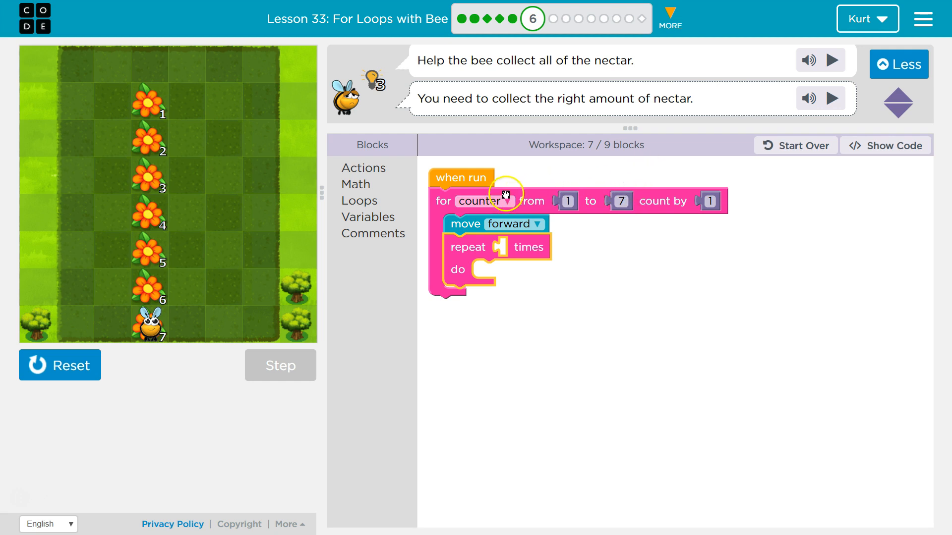
mouse_move(572, 262)
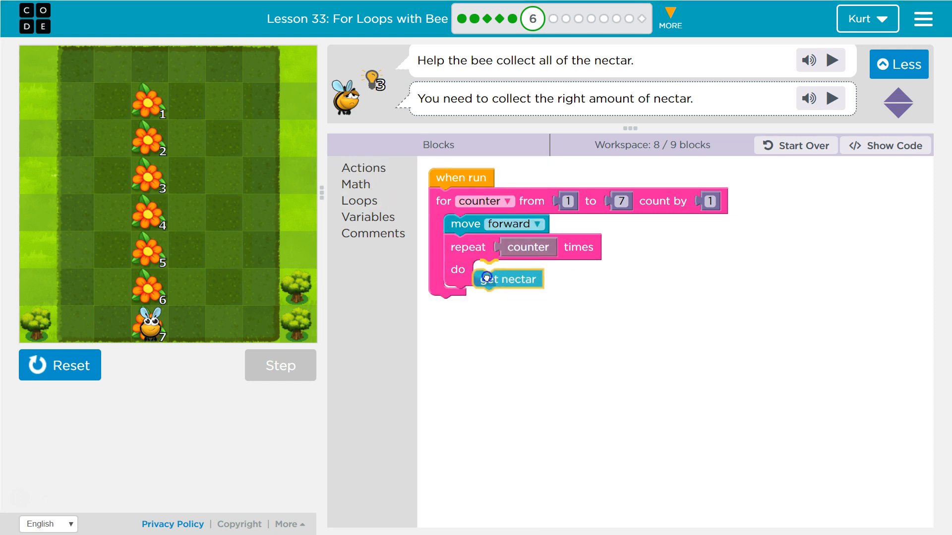
left_click_drag(506, 279, 507, 270)
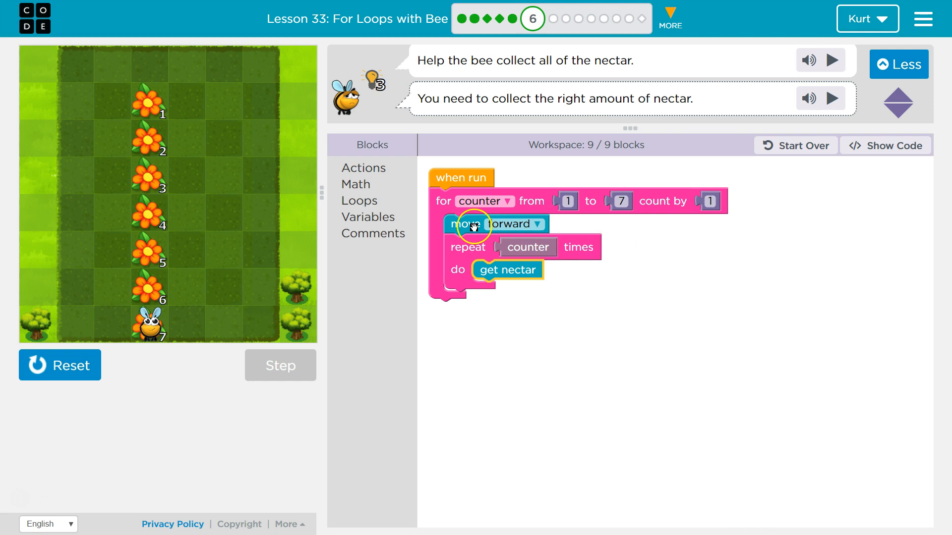
mouse_move(487, 269)
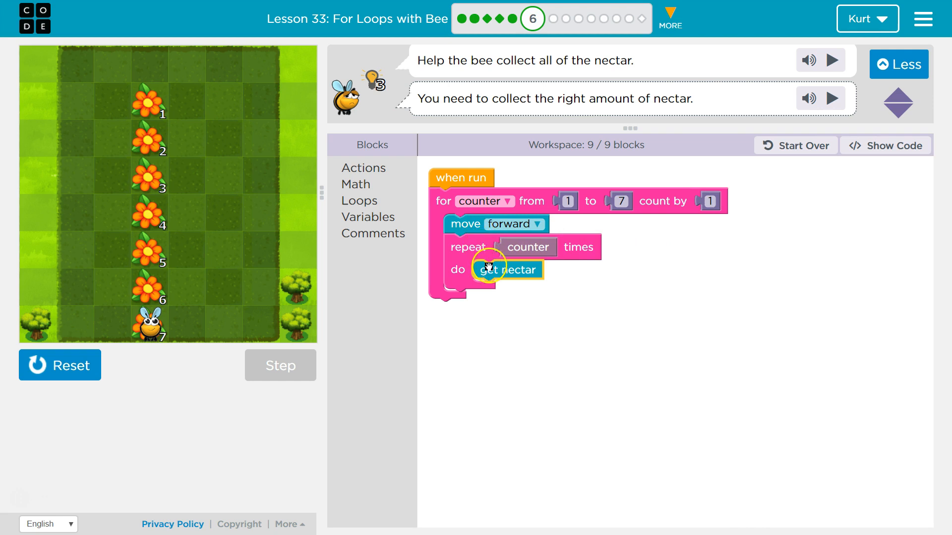
left_click(59, 365)
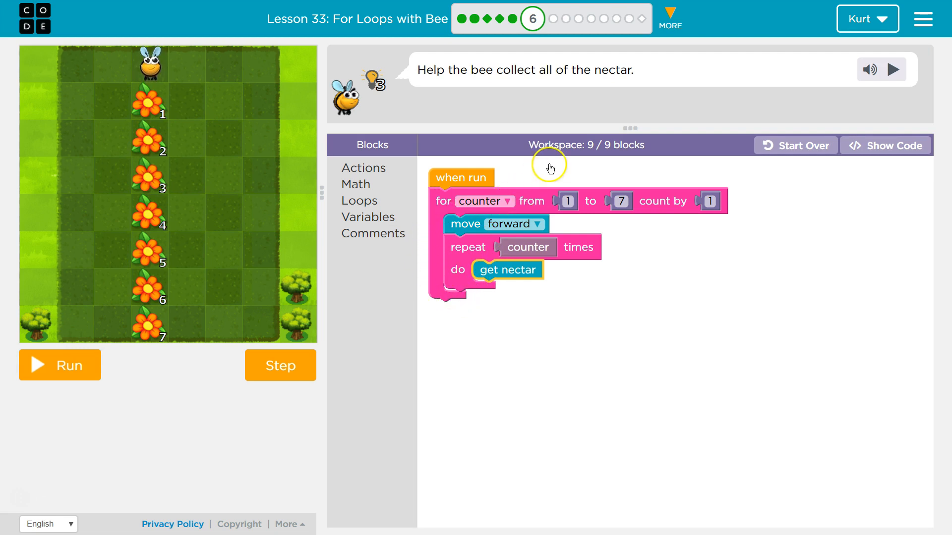
mouse_move(658, 200)
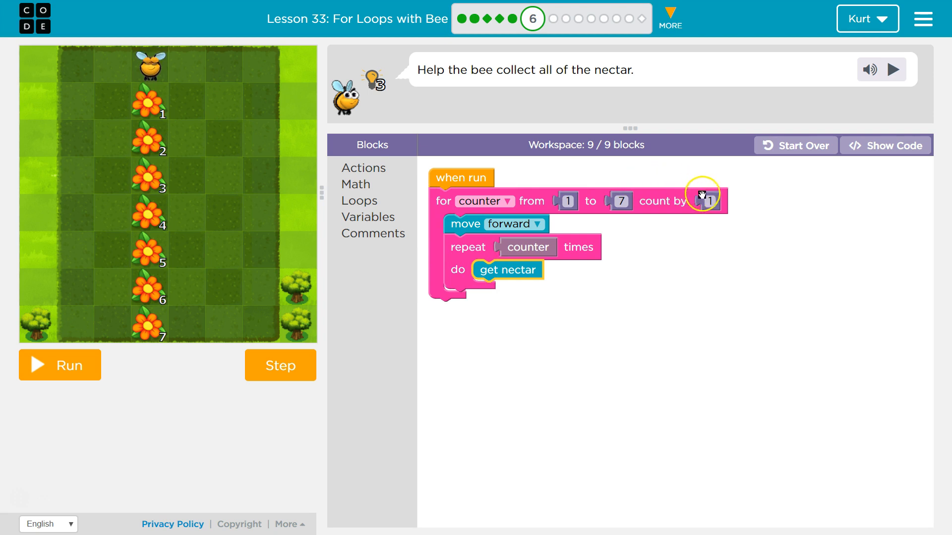
Step: Step the bee through three loop passes, draining the first three flowers
left_click(279, 365)
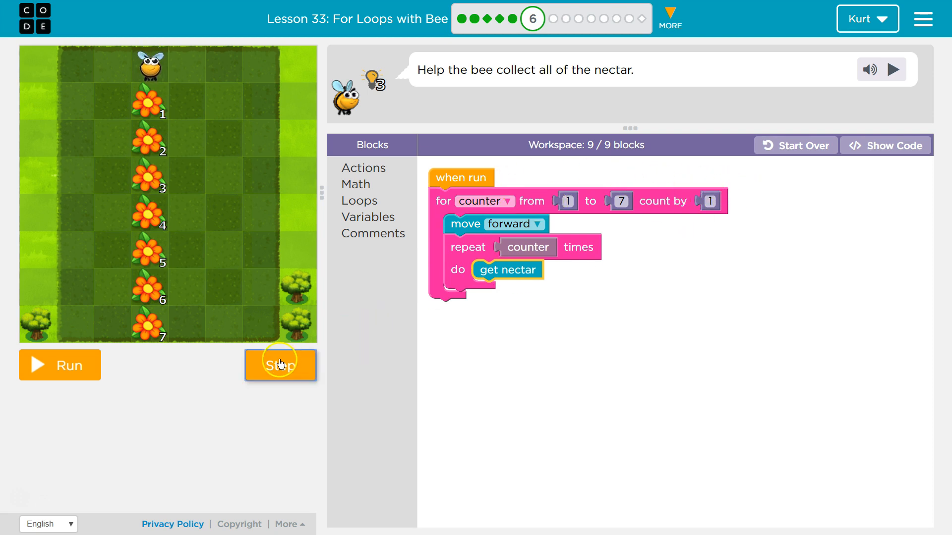
left_click(280, 365)
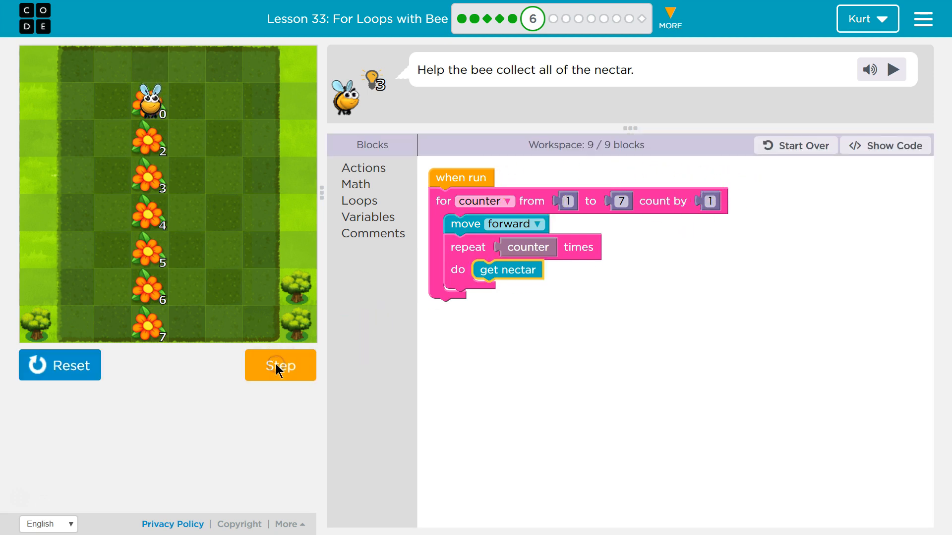
left_click(279, 365)
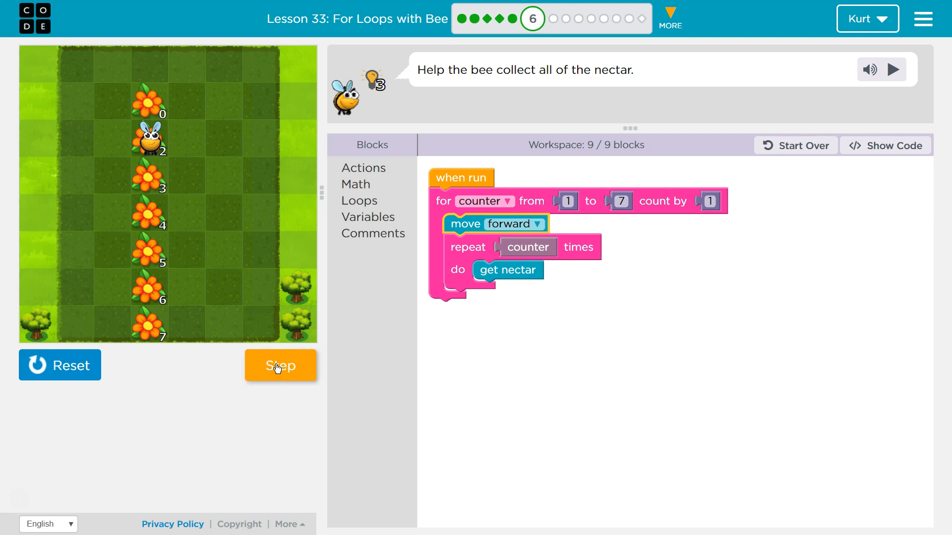
left_click(279, 365)
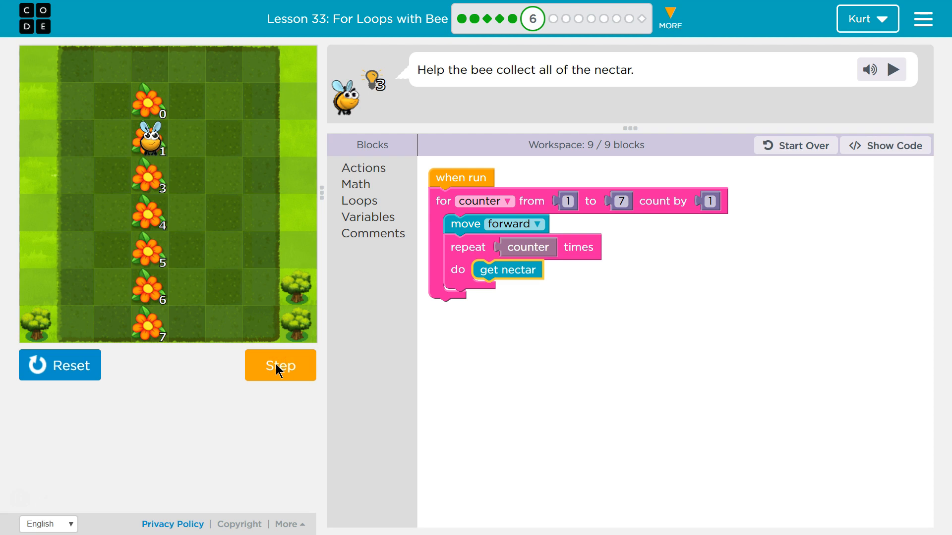
left_click(280, 365)
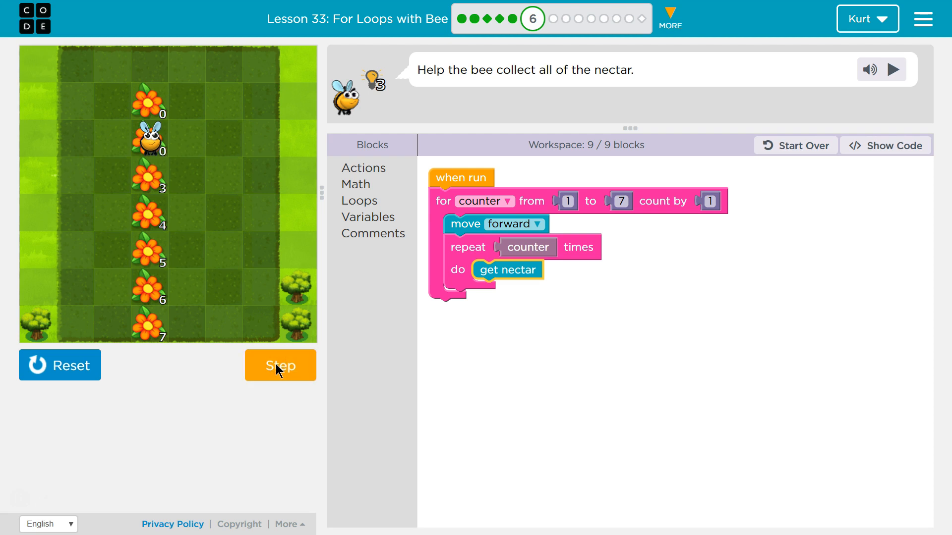
left_click(280, 365)
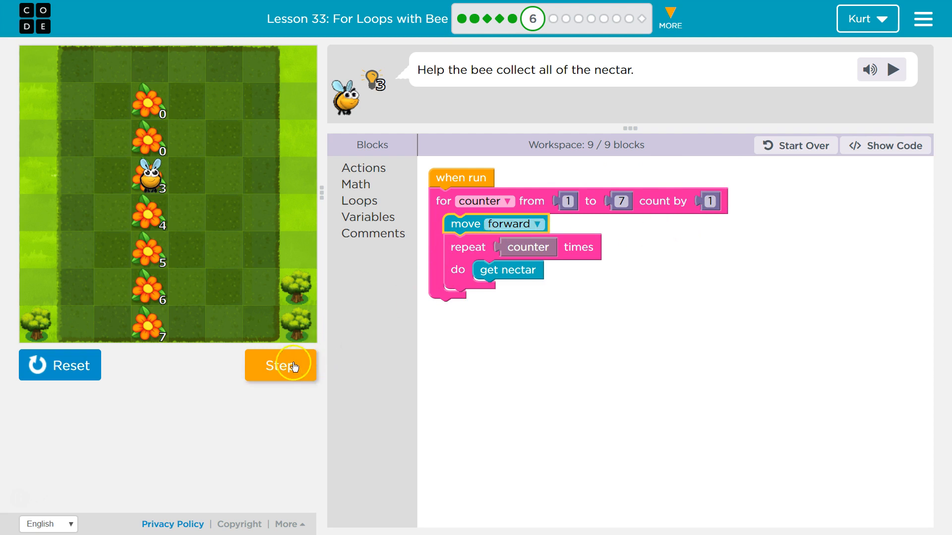
left_click(289, 365)
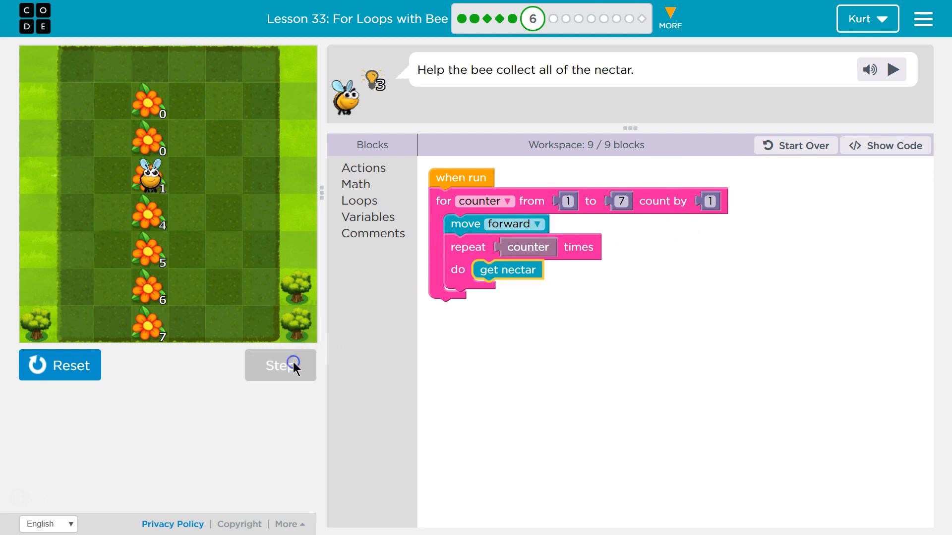
left_click(286, 365)
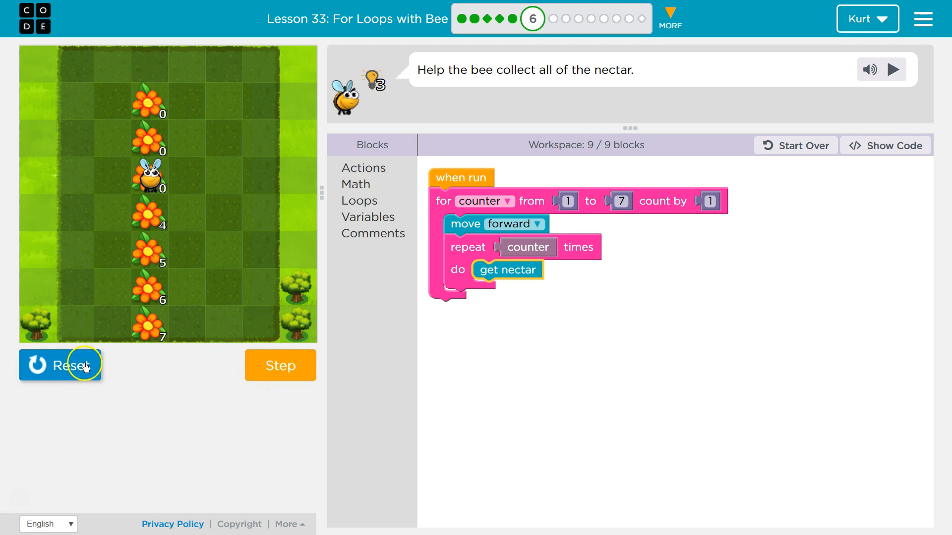
Step: Reset the run, returning the bee to its start with nectar restored
left_click(70, 365)
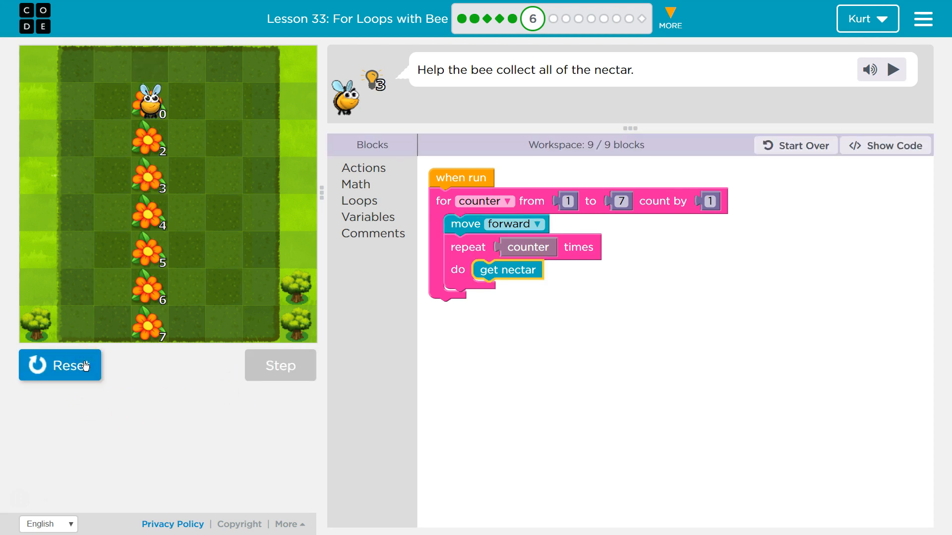